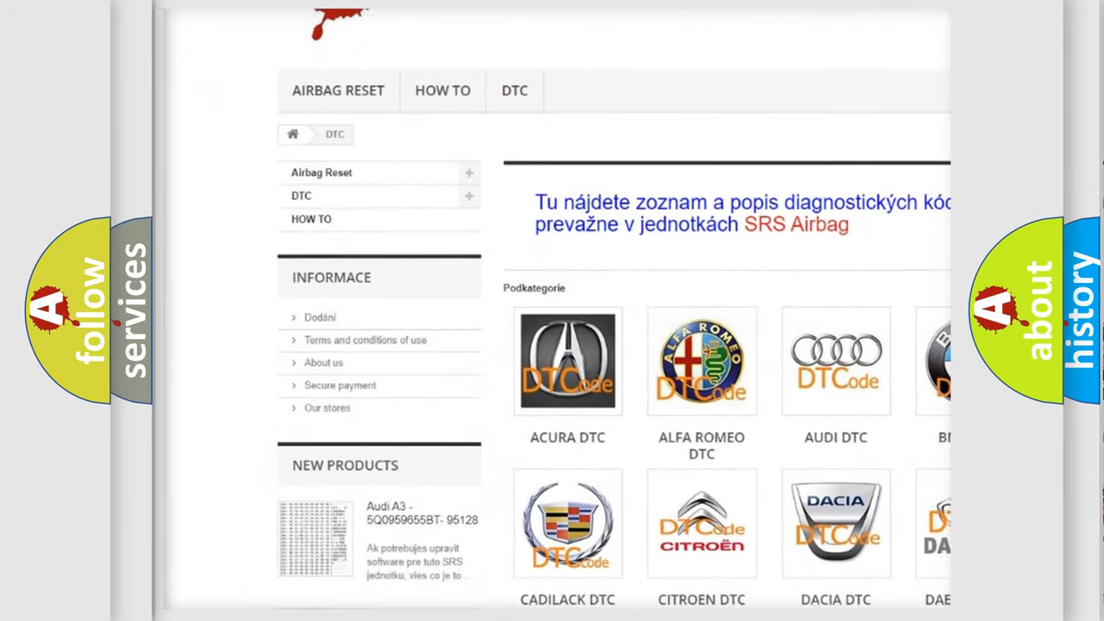
{"action": "scroll", "scroll_direction": "down", "scroll_amount": 3}
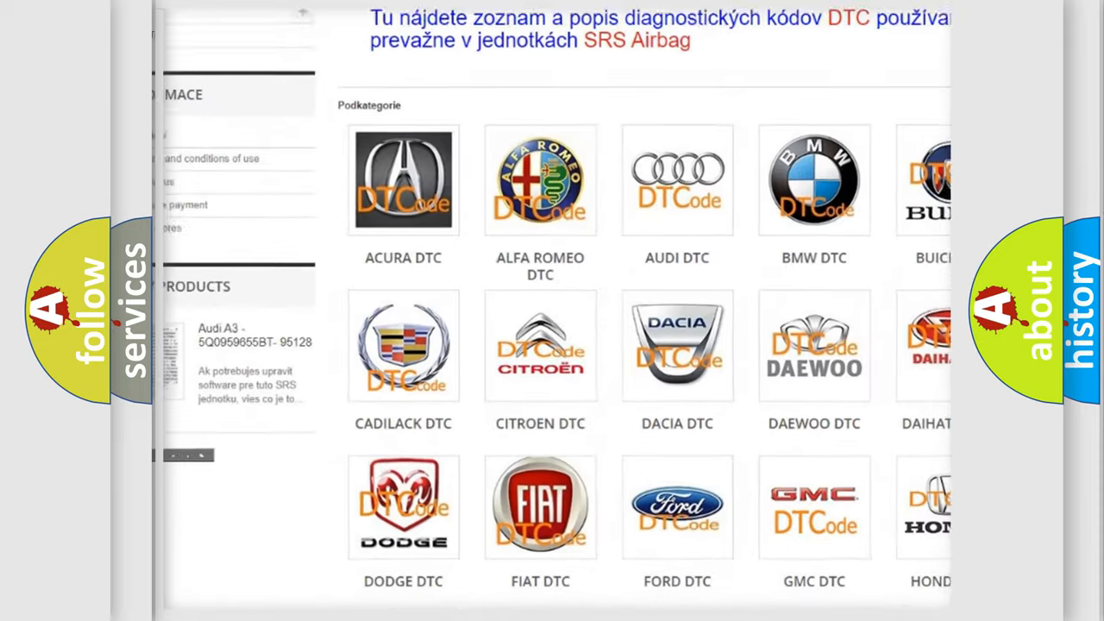
{"action": "scroll", "scroll_direction": "down", "scroll_amount": 3}
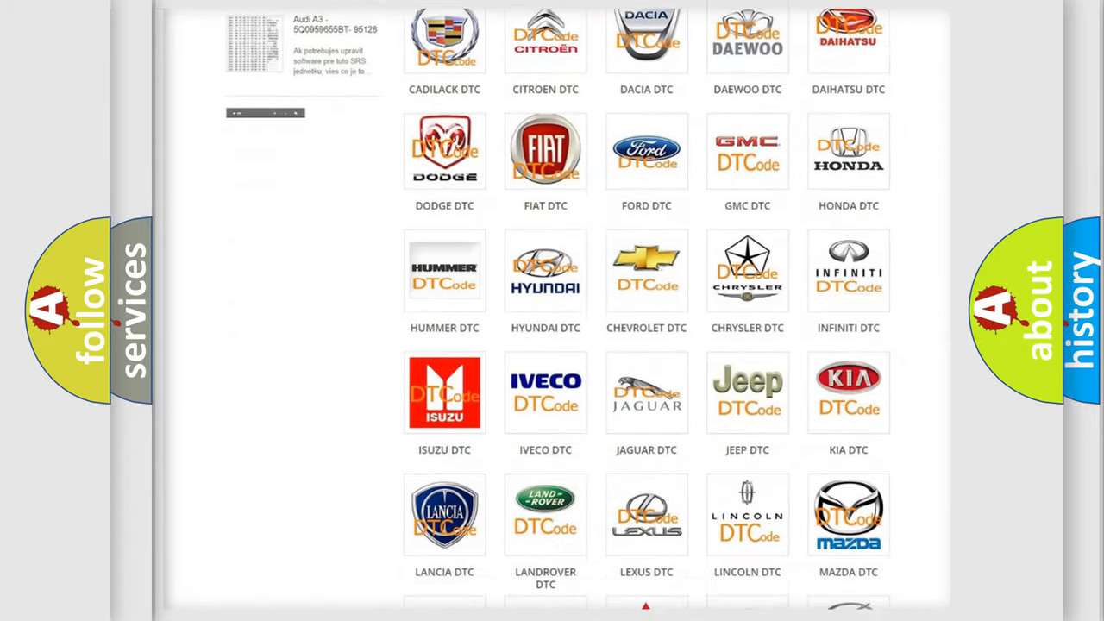
{"action": "scroll", "scroll_direction": "down", "scroll_amount": 3}
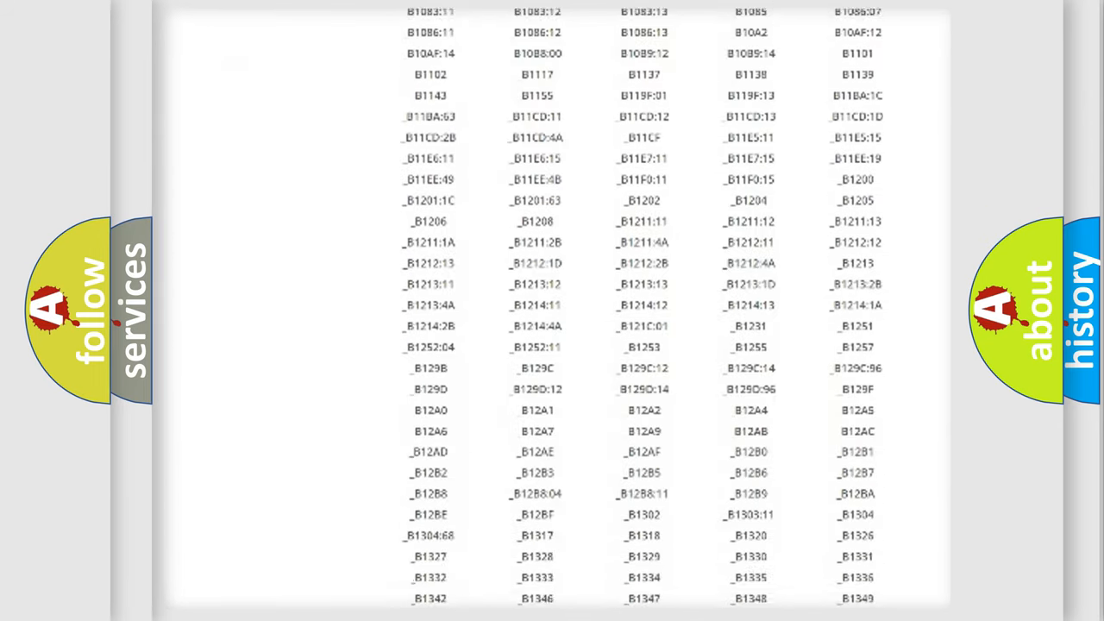
{"action": "scroll", "scroll_direction": "down", "scroll_amount": 3}
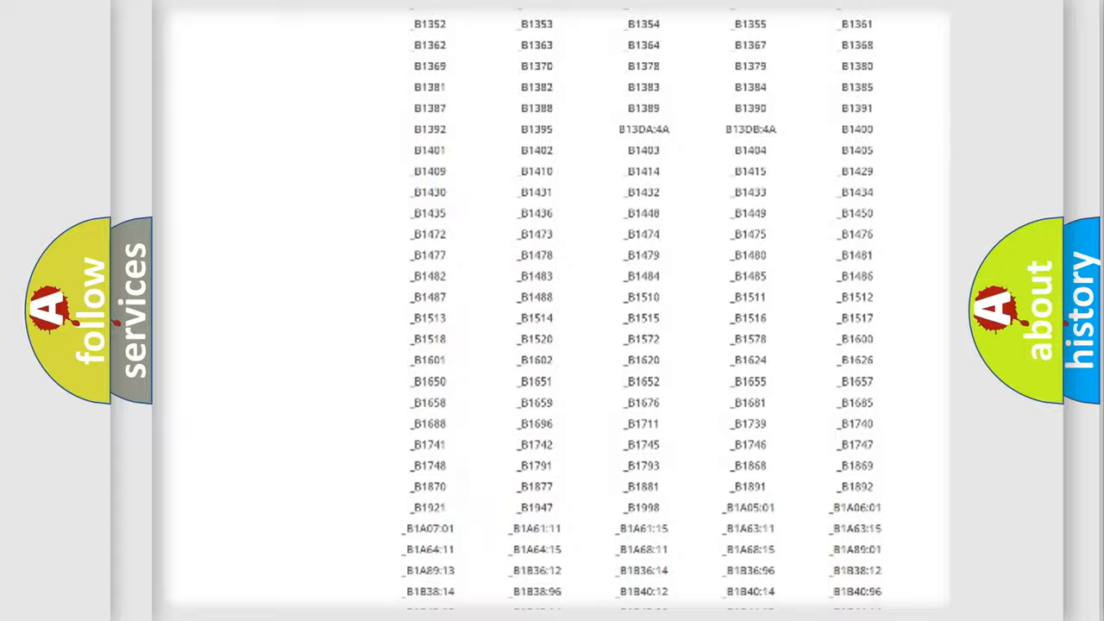